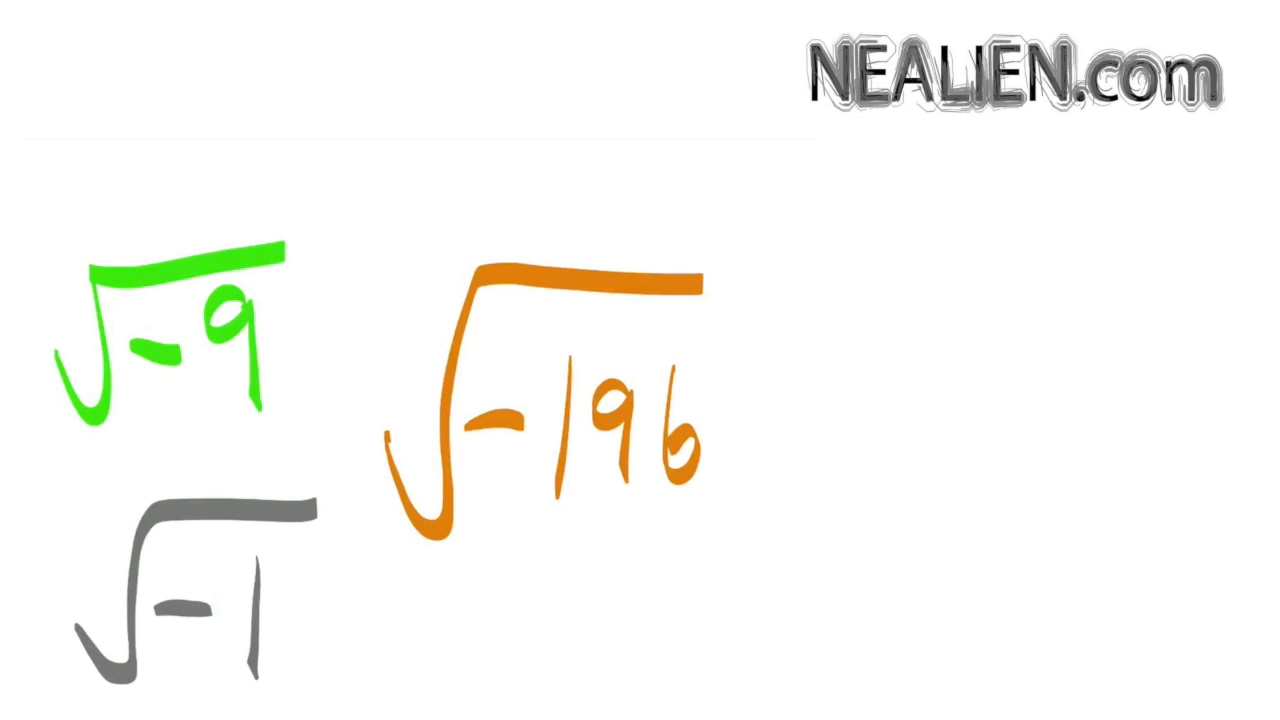
Write 1² = 1 and begin (-1)² = below it on the cleared board.
text(= i)
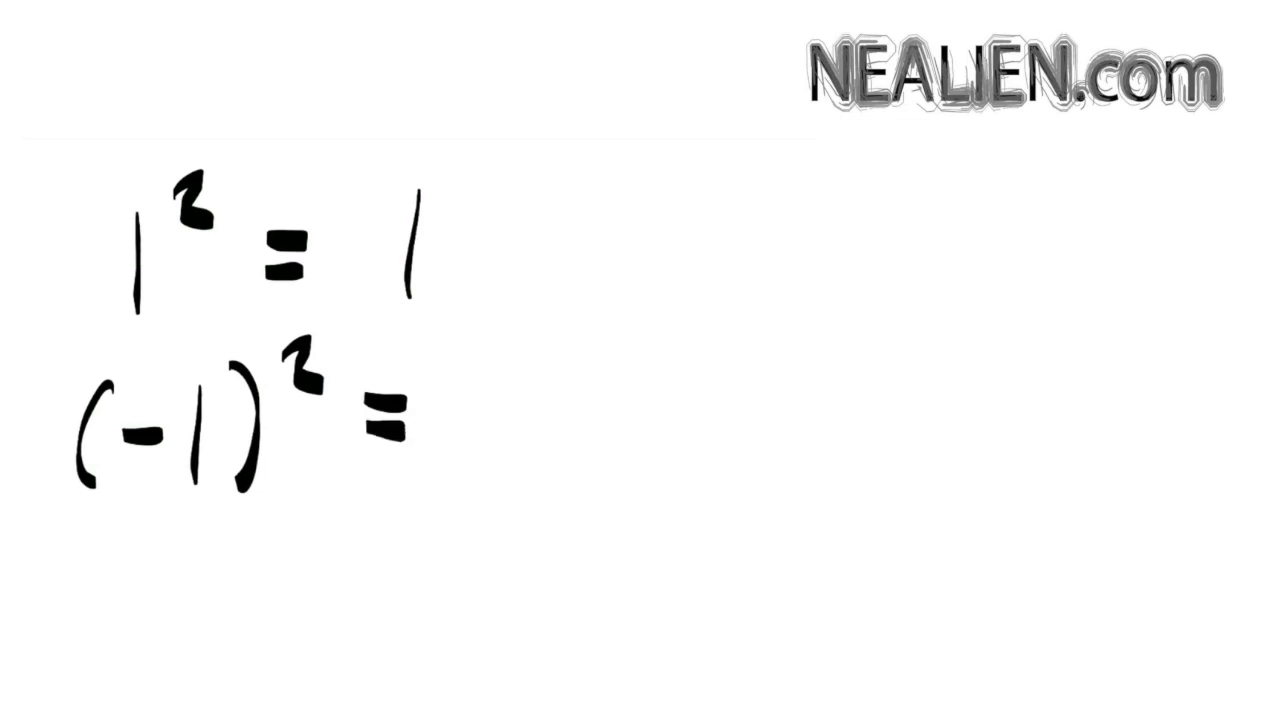
Draw an empty square root sign at the top left of the cleared canvas.
drag(478, 350, 455, 495)
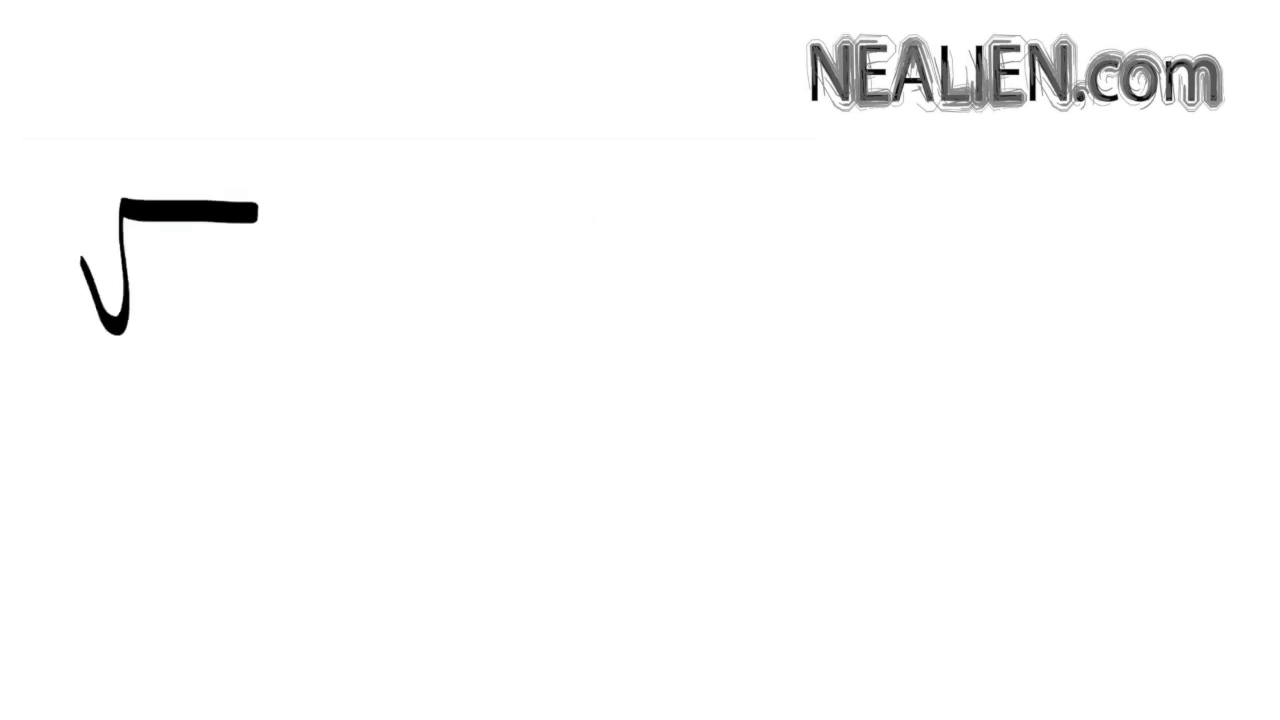
Write √-2 = √(-1·2) = √-1 √2 and start the next equals line.
text(-2)
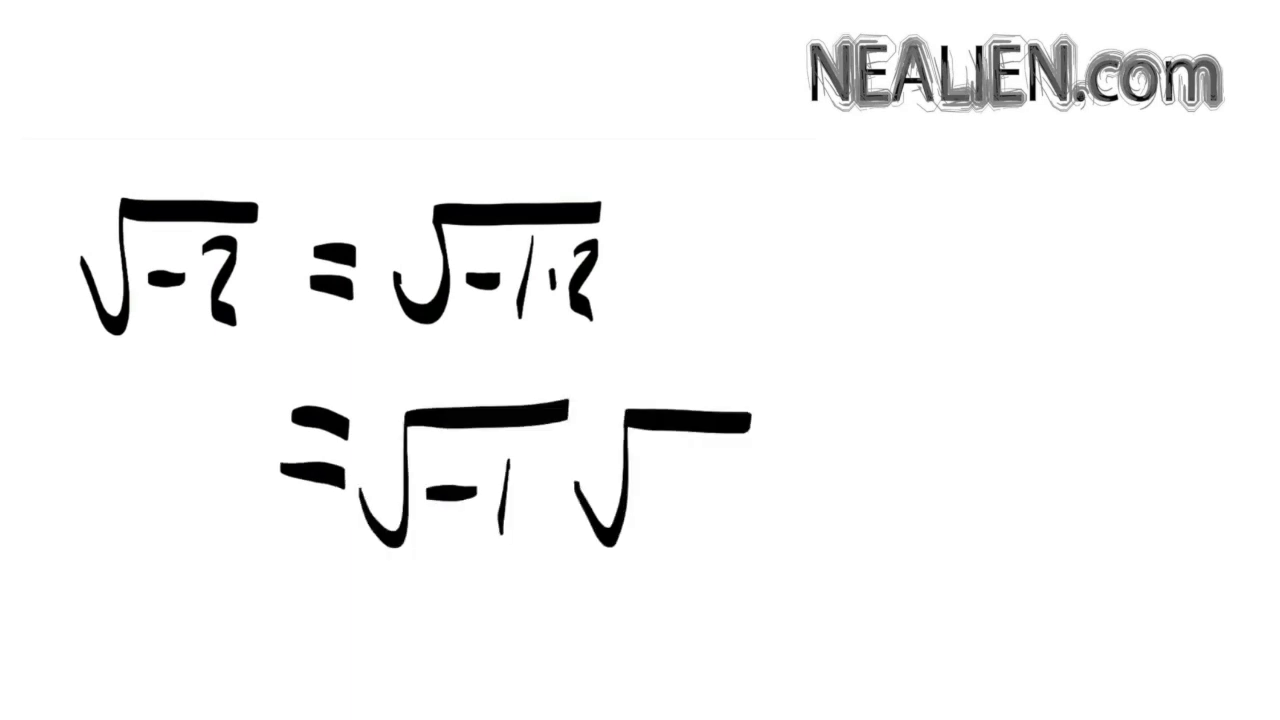
text(2)
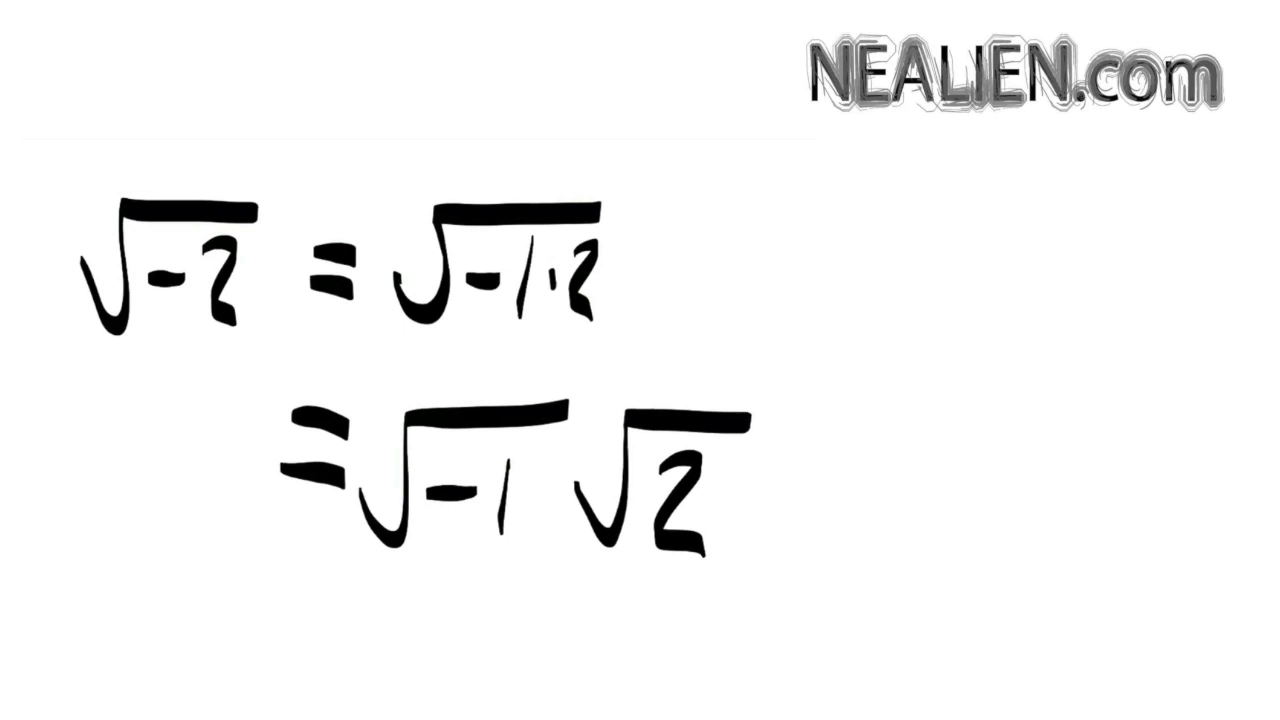
text(= 1)
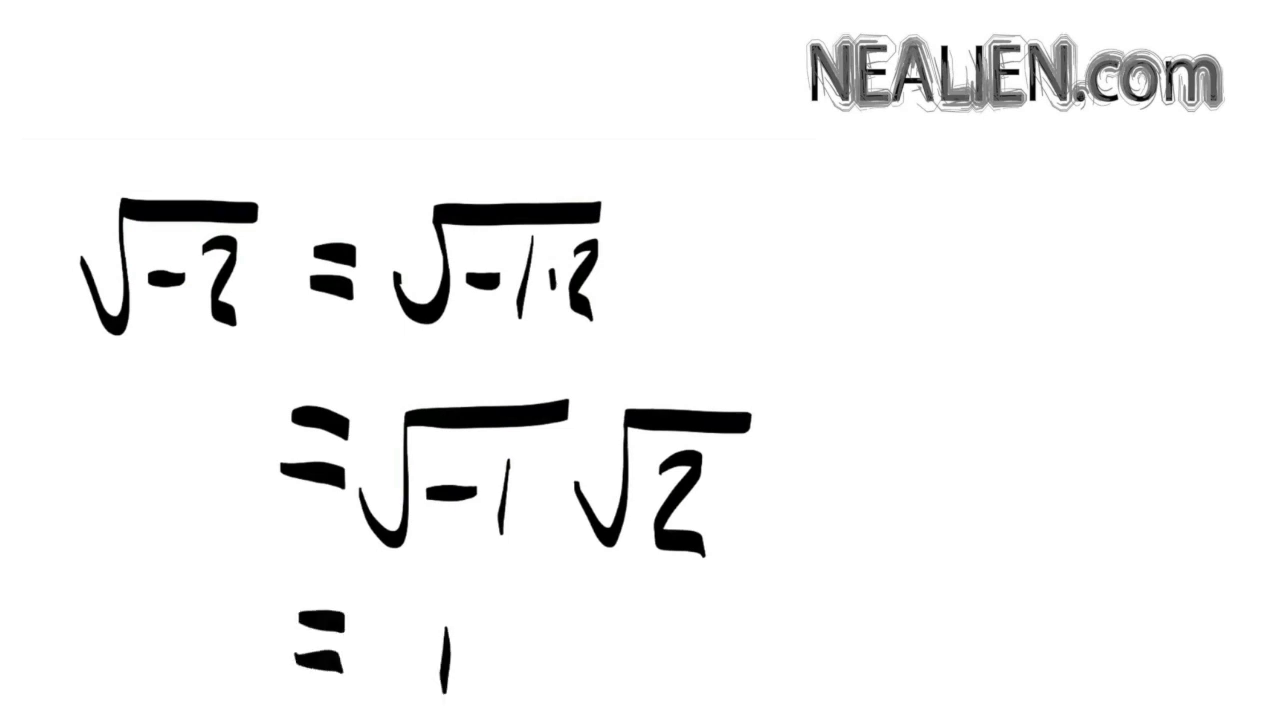
text(√2)
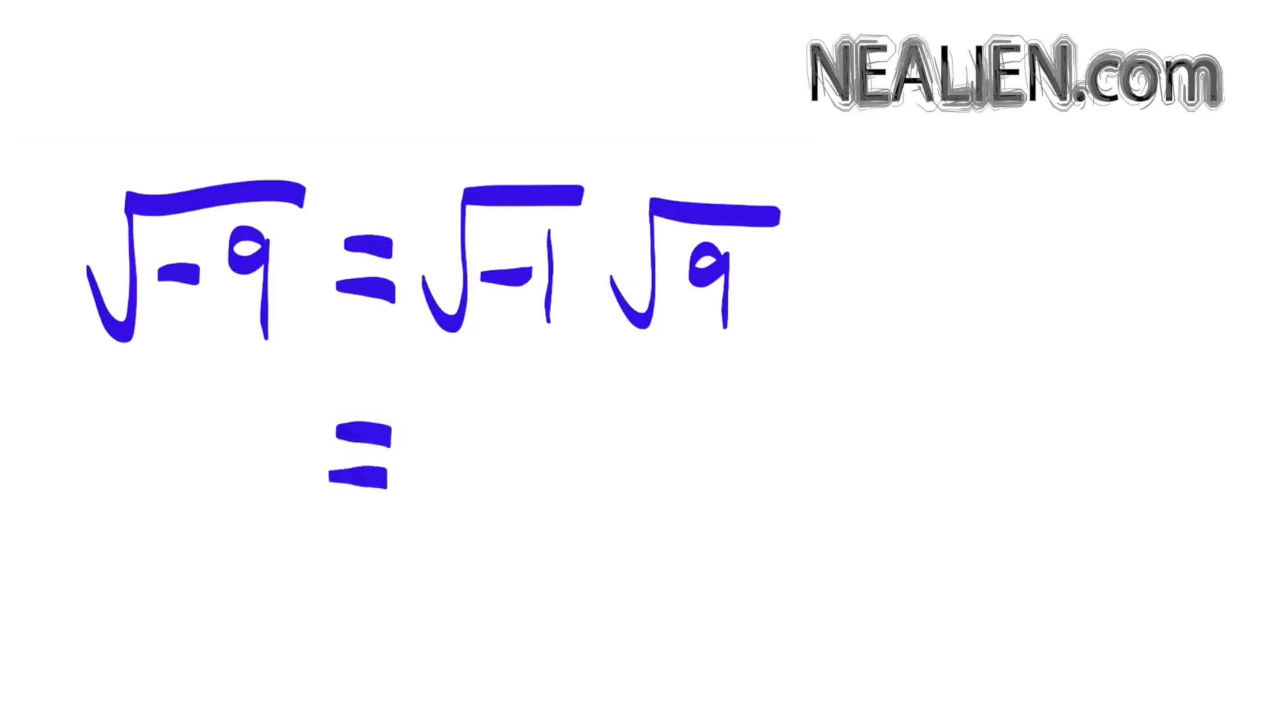
Write √-9 = 3i, then show 3² = 9 on a fresh board.
text(3i)
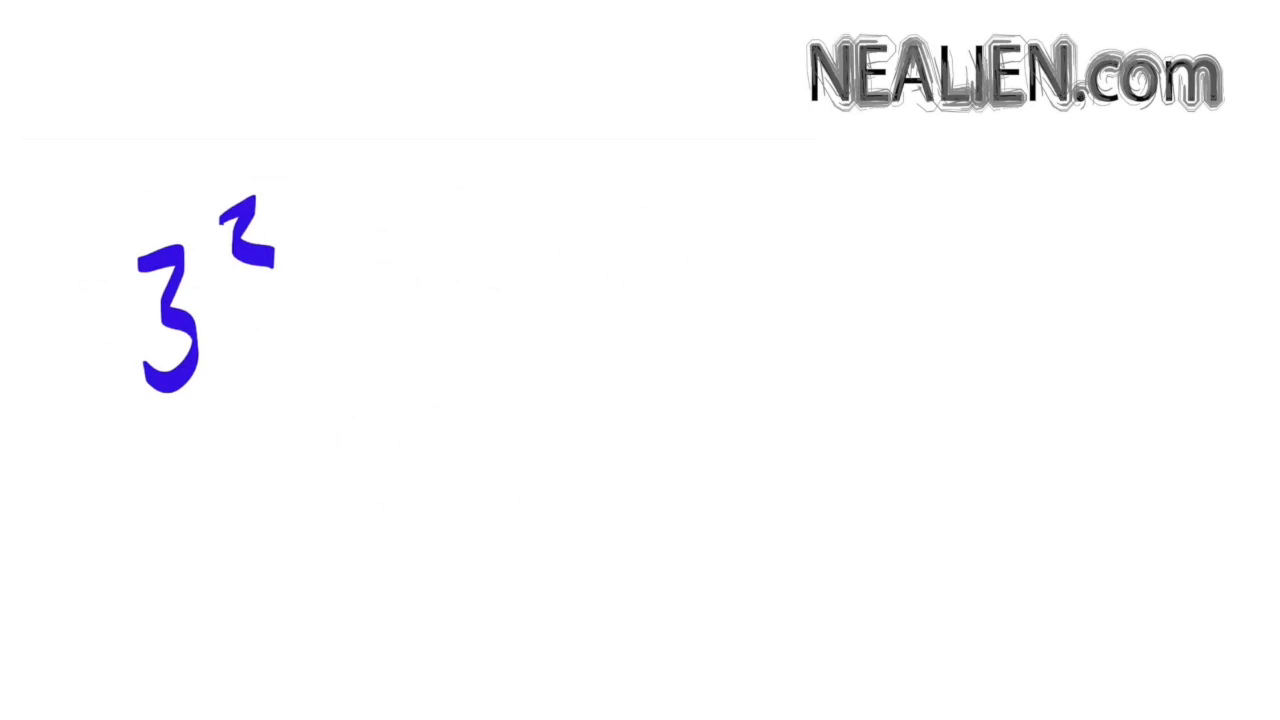
text(=9)
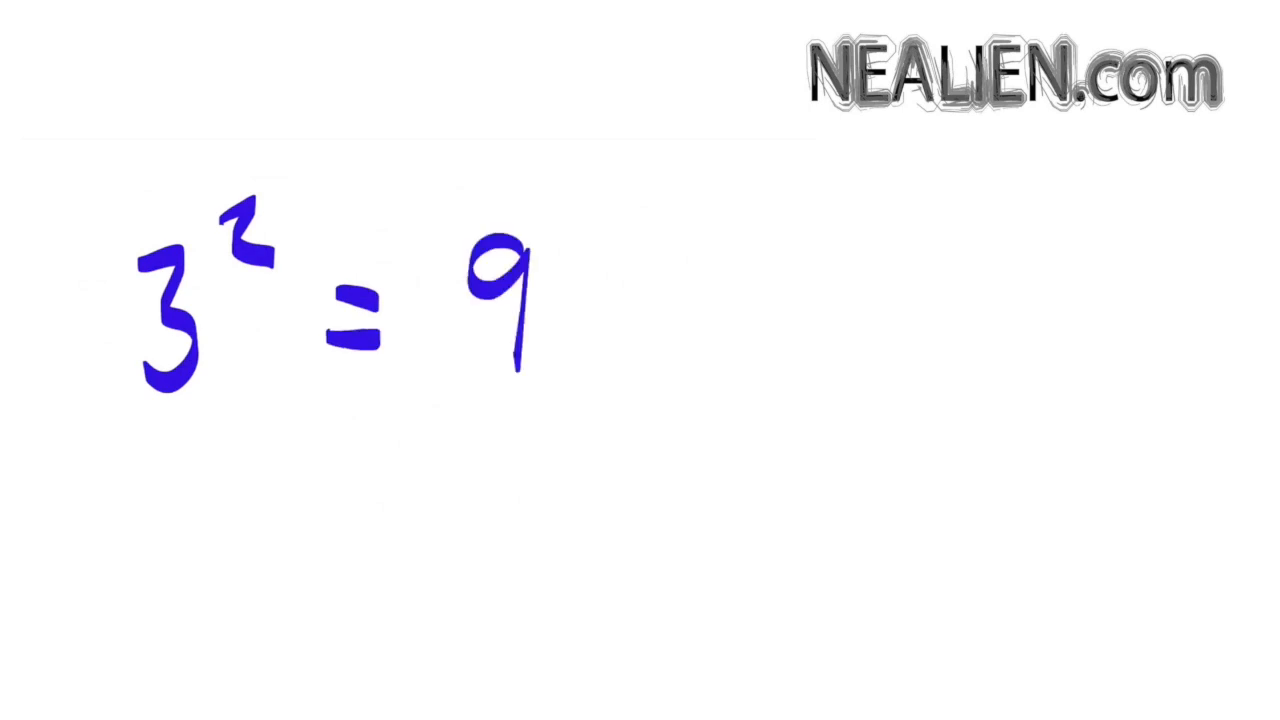